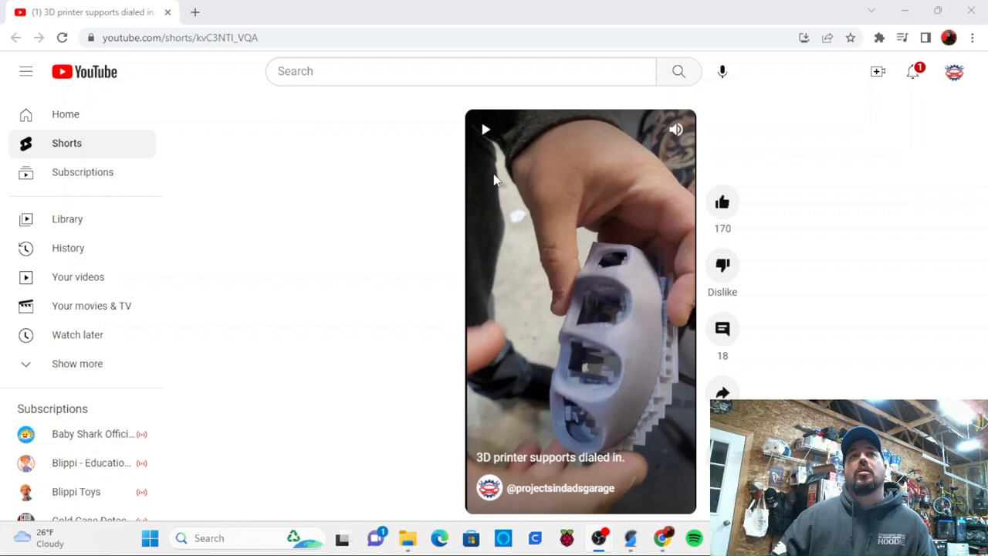
pyautogui.moveTo(488, 143)
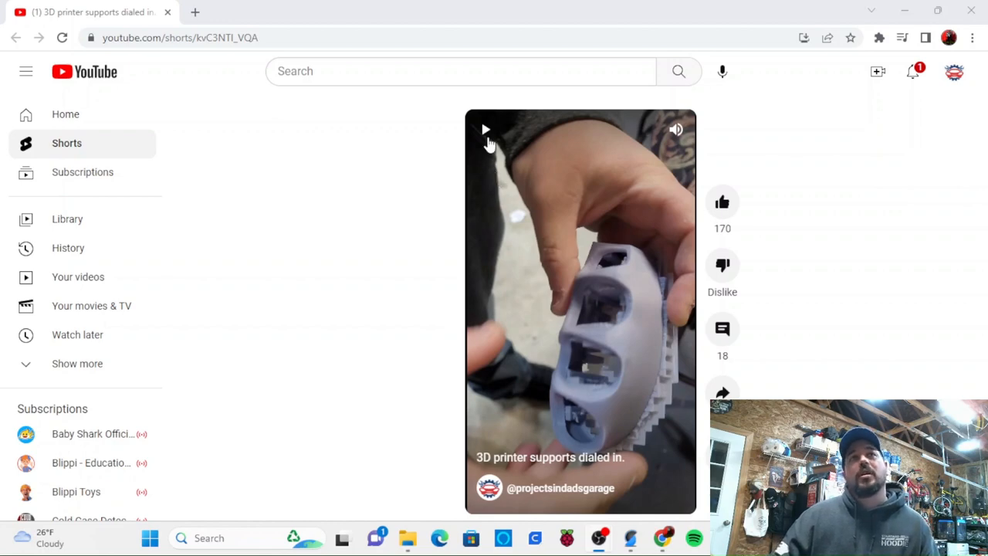
# Start playback of the '3D printer supports dialed in.' YouTube Short
pyautogui.click(485, 130)
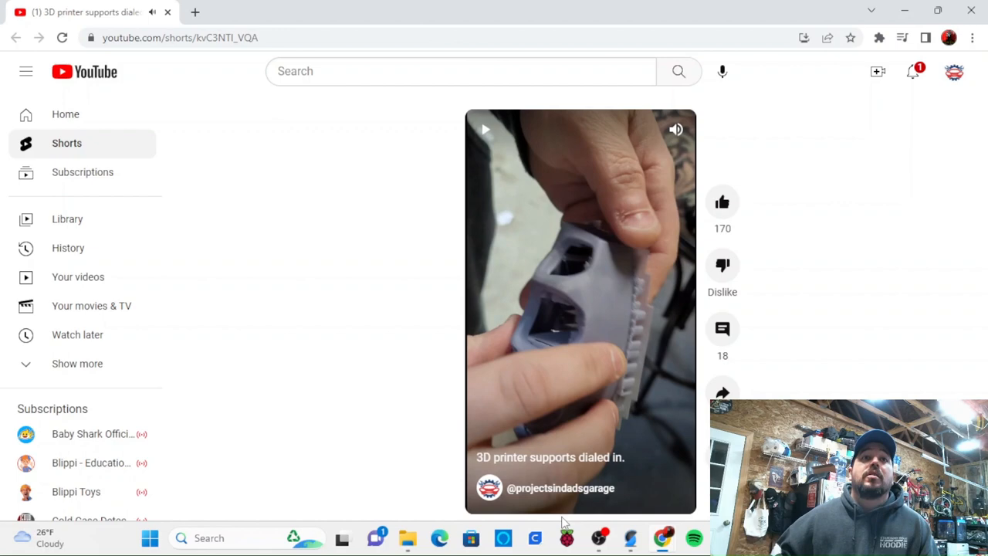
# Switch to SuperSlicer showing the empty Voron 2 build plate
pyautogui.click(627, 535)
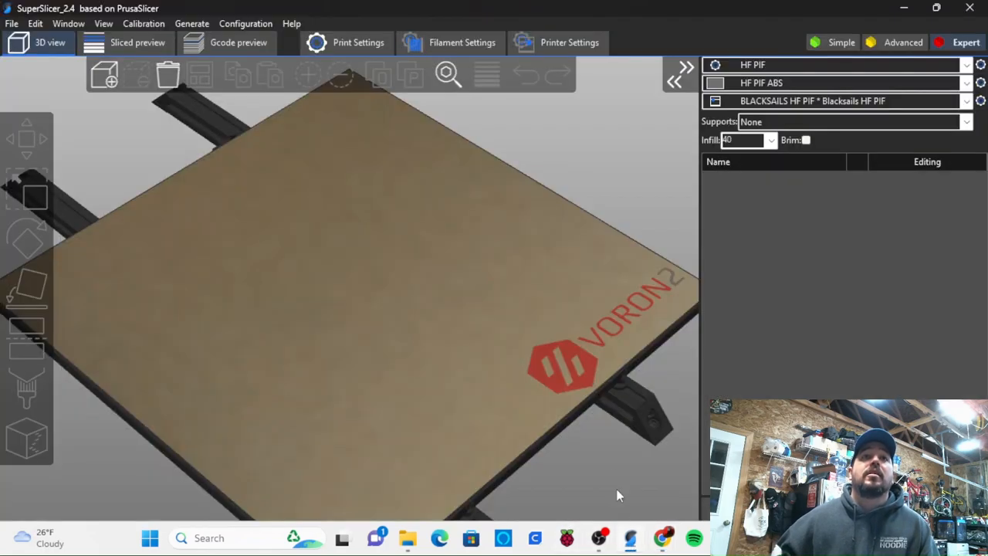
pyautogui.moveTo(614, 349)
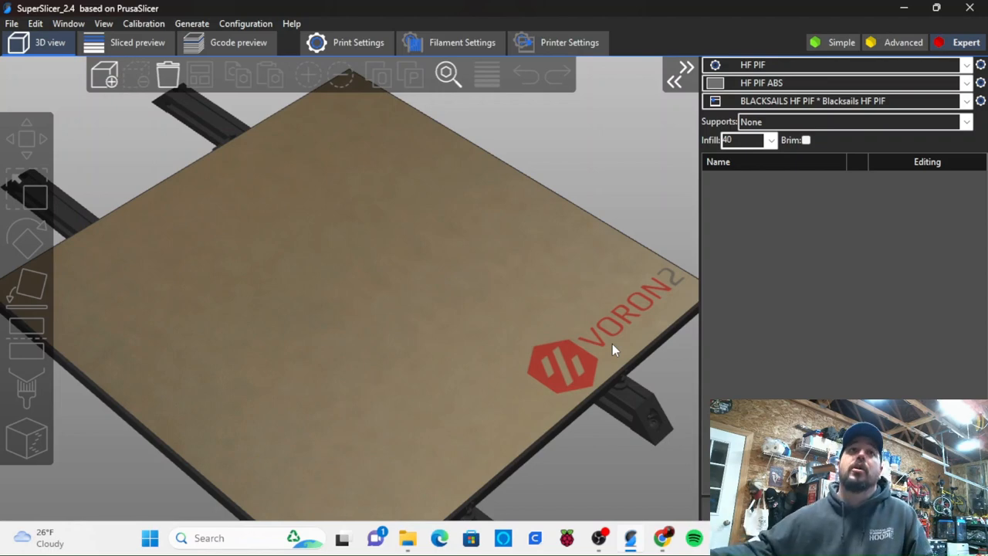
pyautogui.moveTo(564, 253)
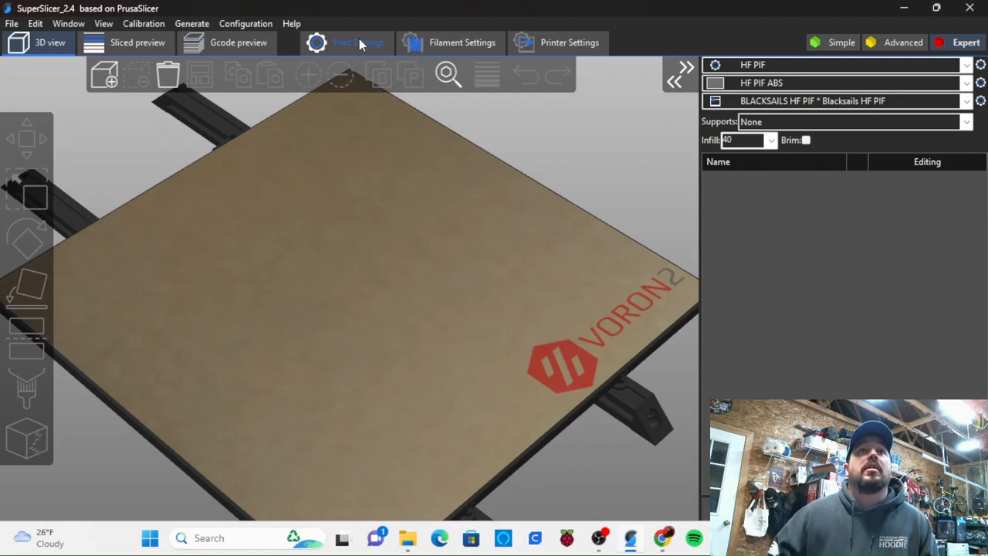
# Enable Generate support material on the HF PIF profile's Support material page
pyautogui.click(358, 43)
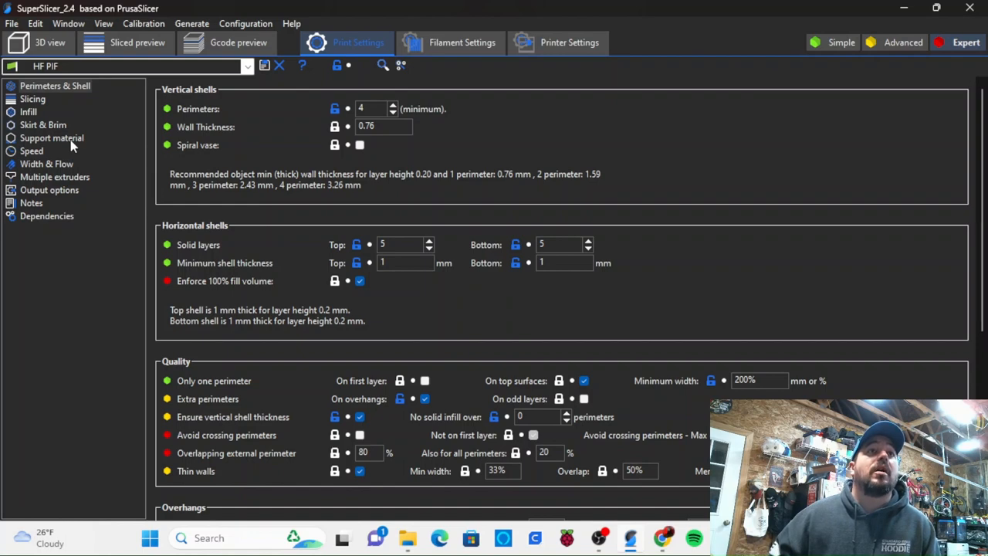
pyautogui.click(52, 138)
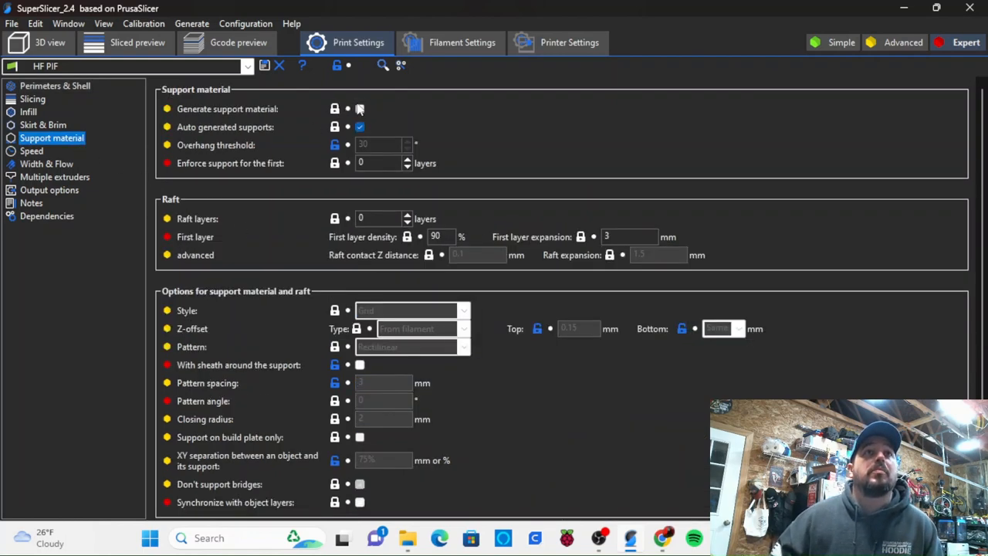
pyautogui.click(358, 108)
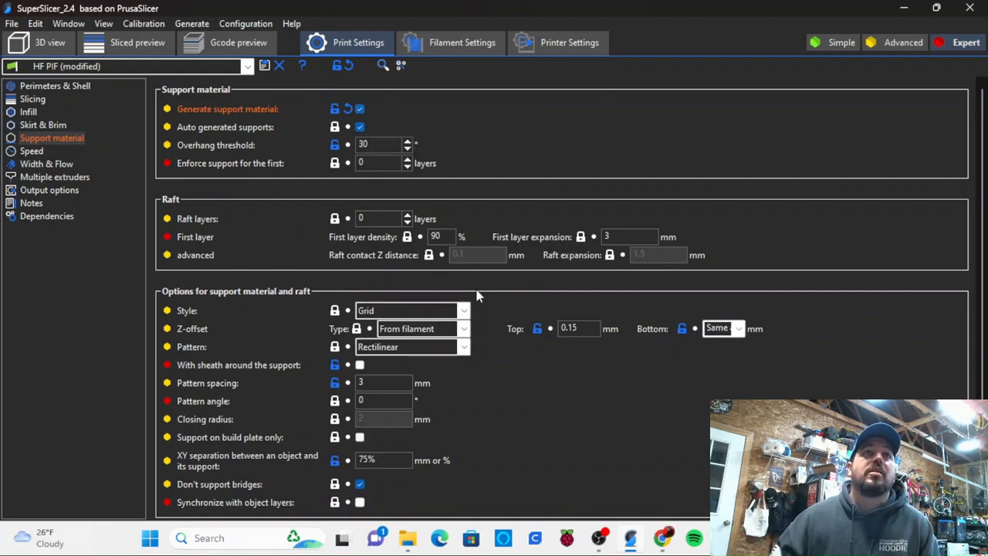
pyautogui.moveTo(465, 310)
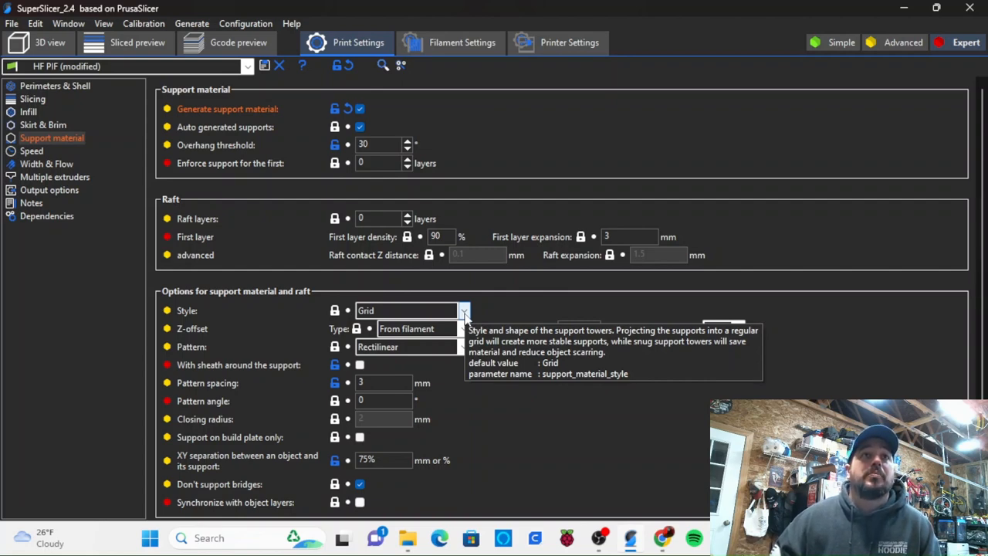
pyautogui.click(464, 311)
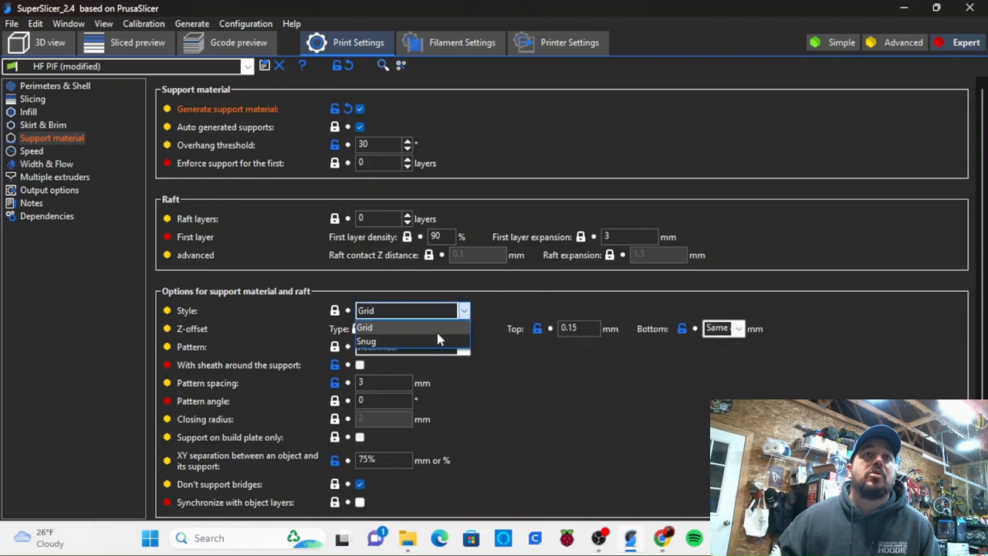
# Change the support style from Grid to Snug
pyautogui.click(367, 341)
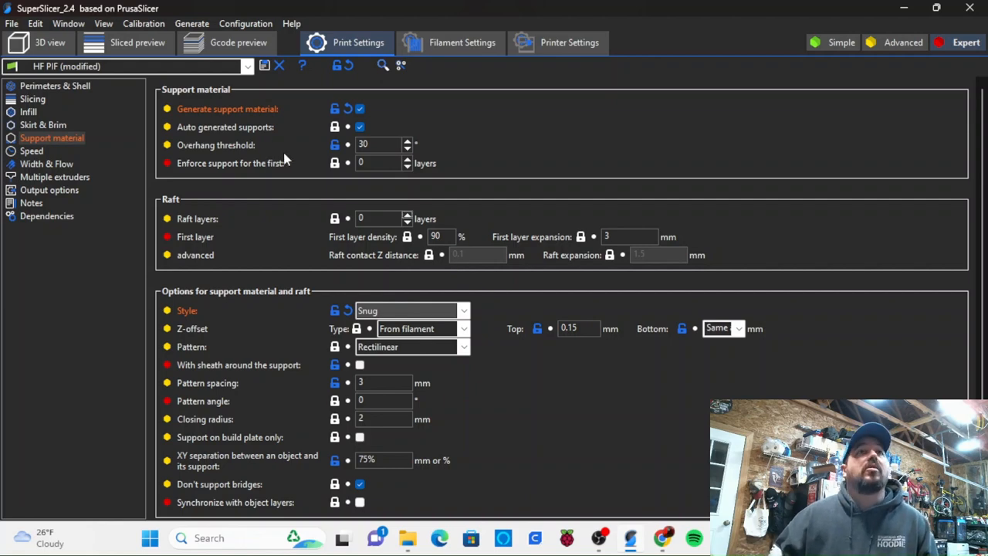
pyautogui.moveTo(303, 162)
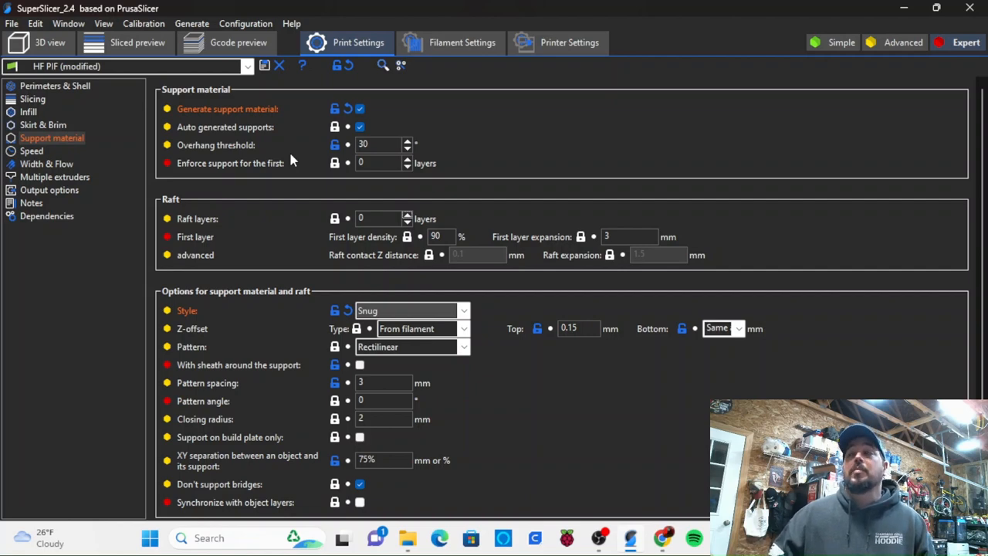
pyautogui.moveTo(306, 179)
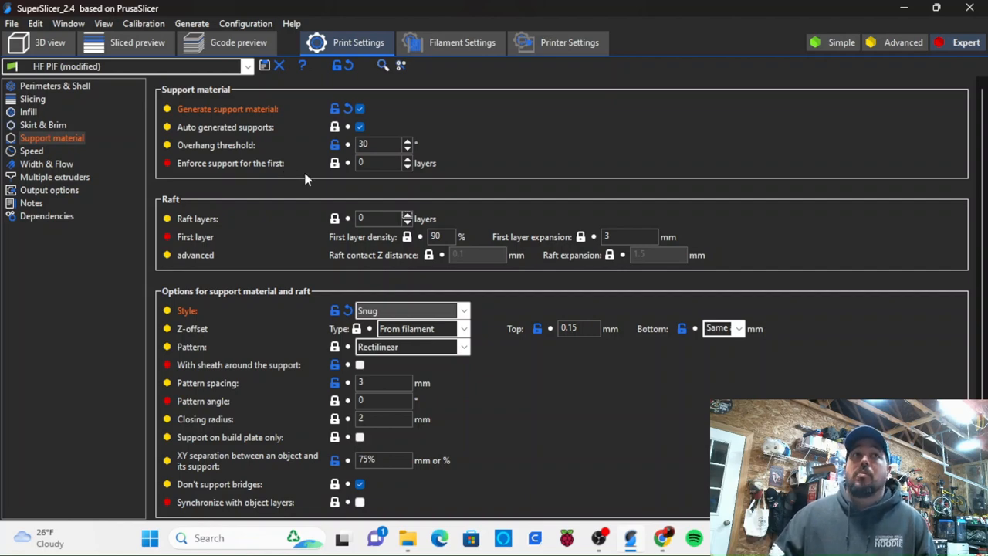
pyautogui.moveTo(312, 173)
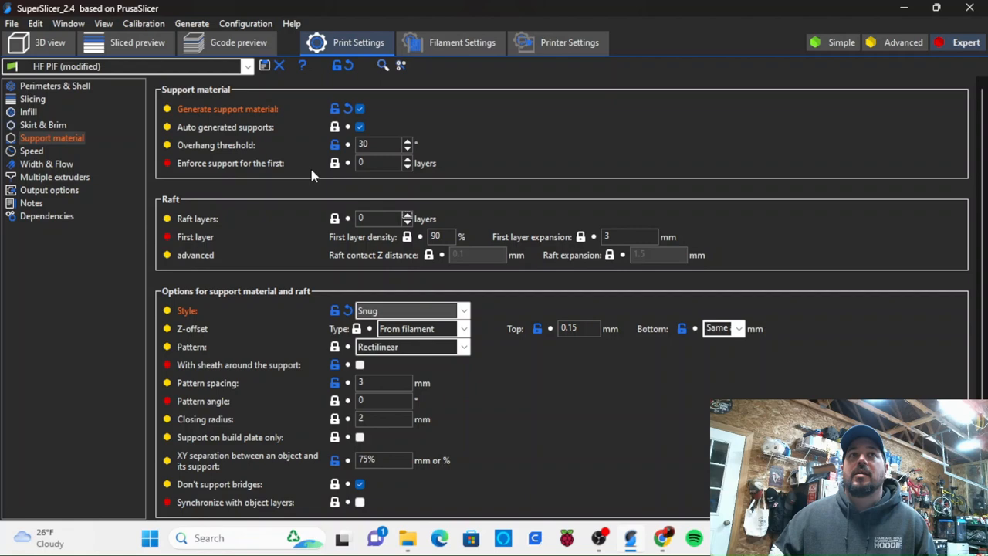
pyautogui.moveTo(322, 169)
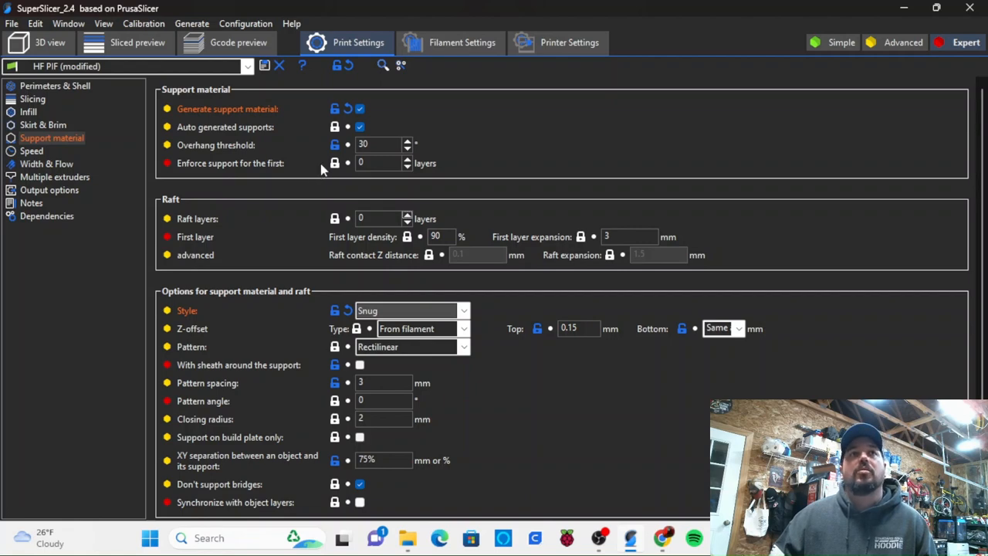
pyautogui.moveTo(312, 157)
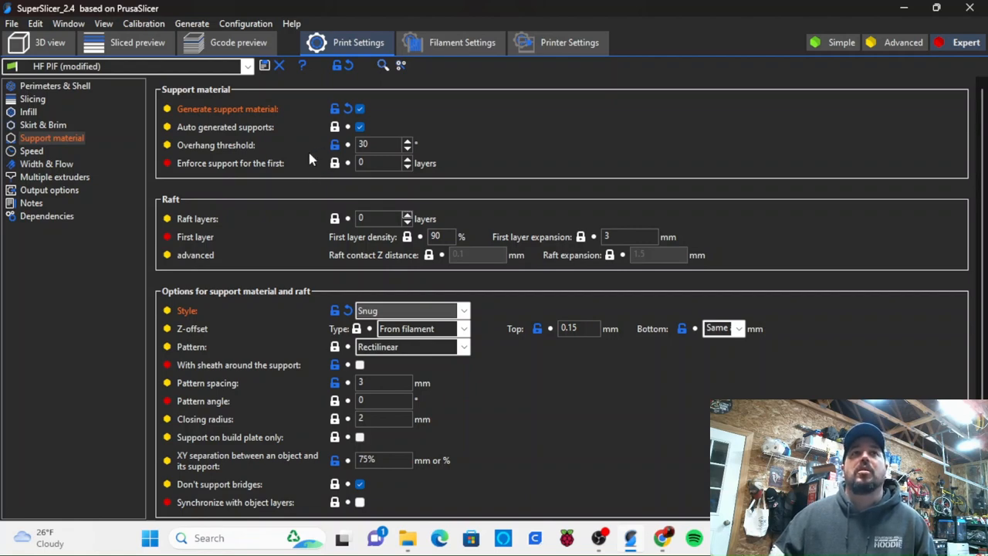
pyautogui.moveTo(306, 192)
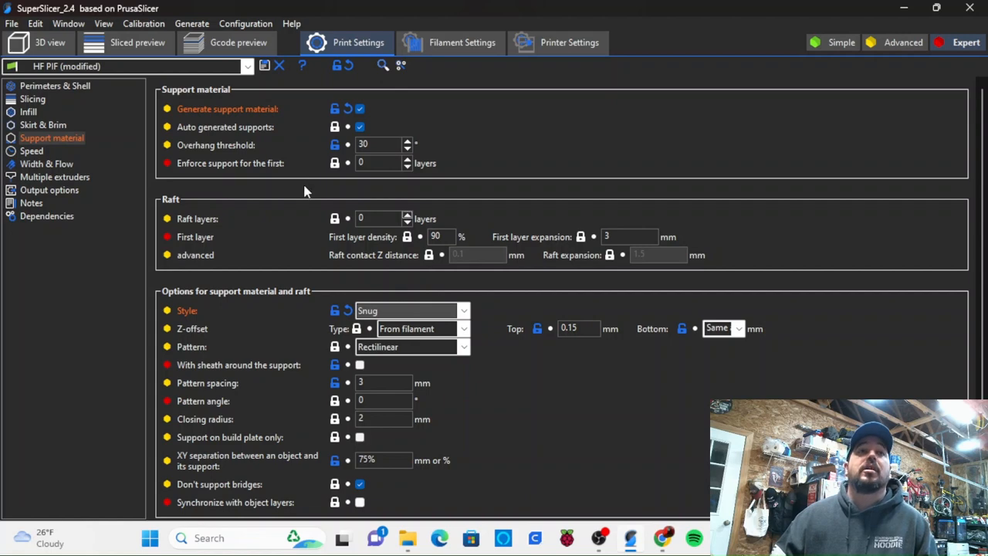
pyautogui.moveTo(420, 380)
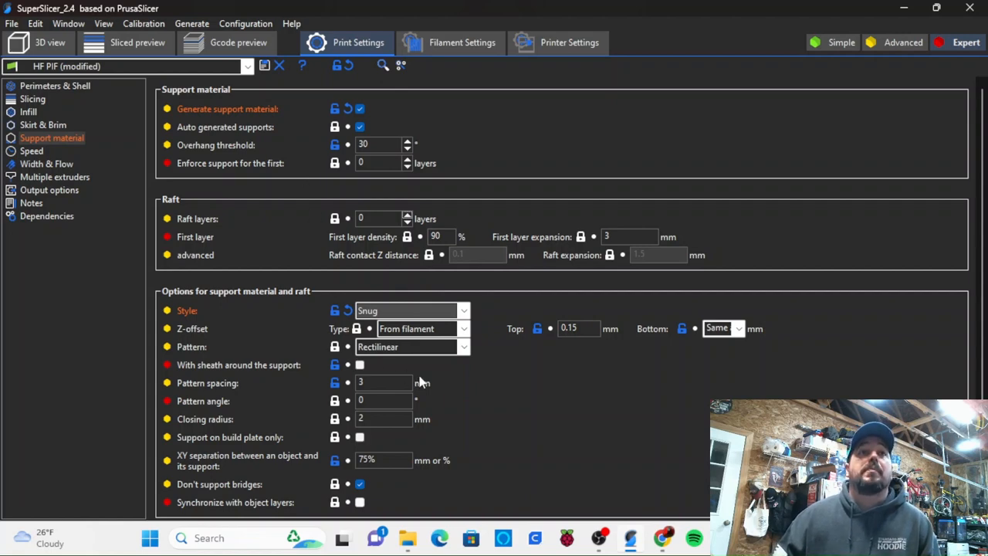
pyautogui.moveTo(261, 329)
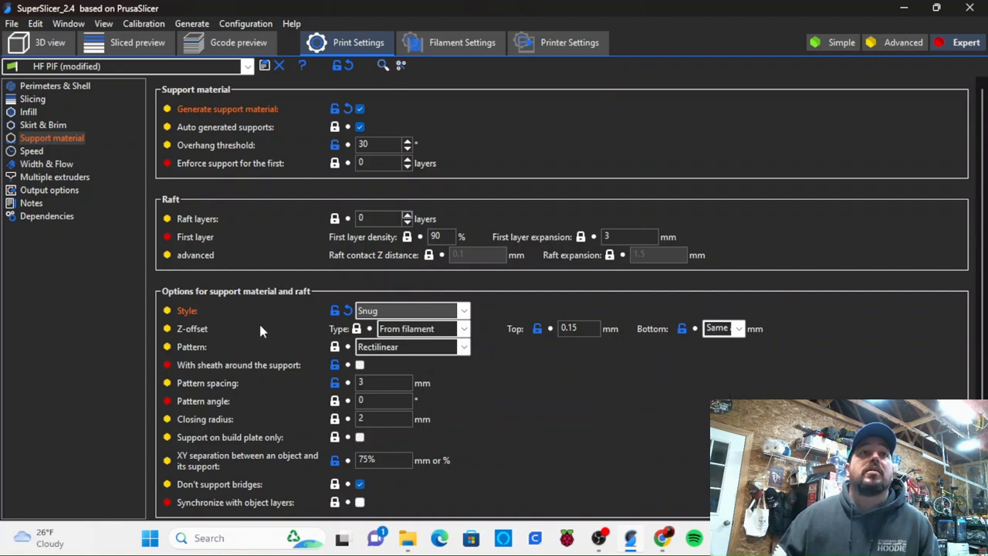
pyautogui.moveTo(444, 329)
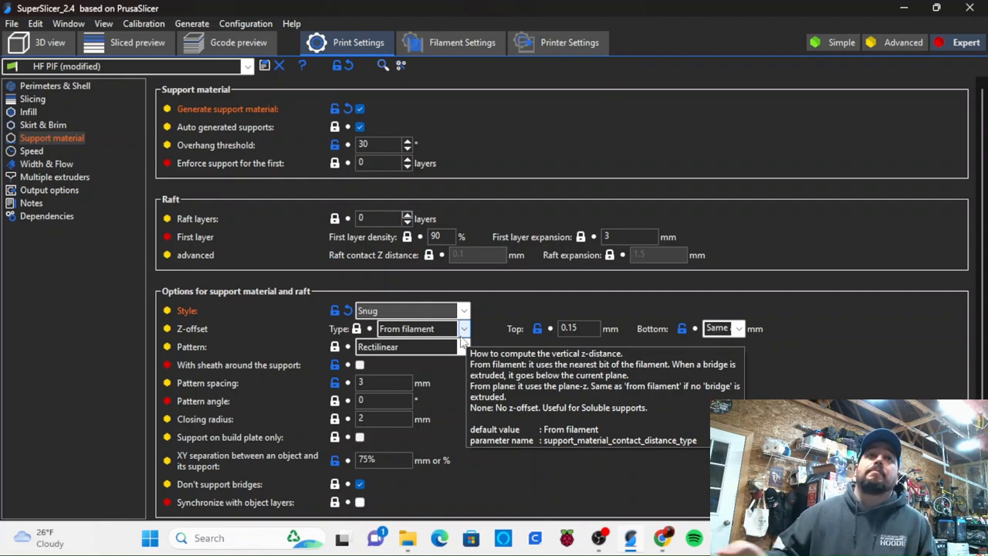
pyautogui.moveTo(579, 329)
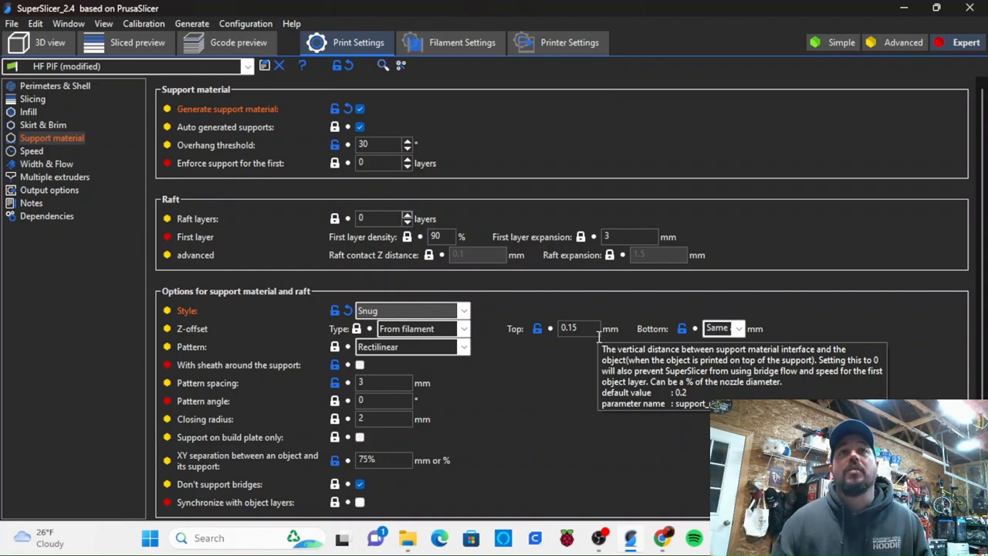
pyautogui.moveTo(739, 382)
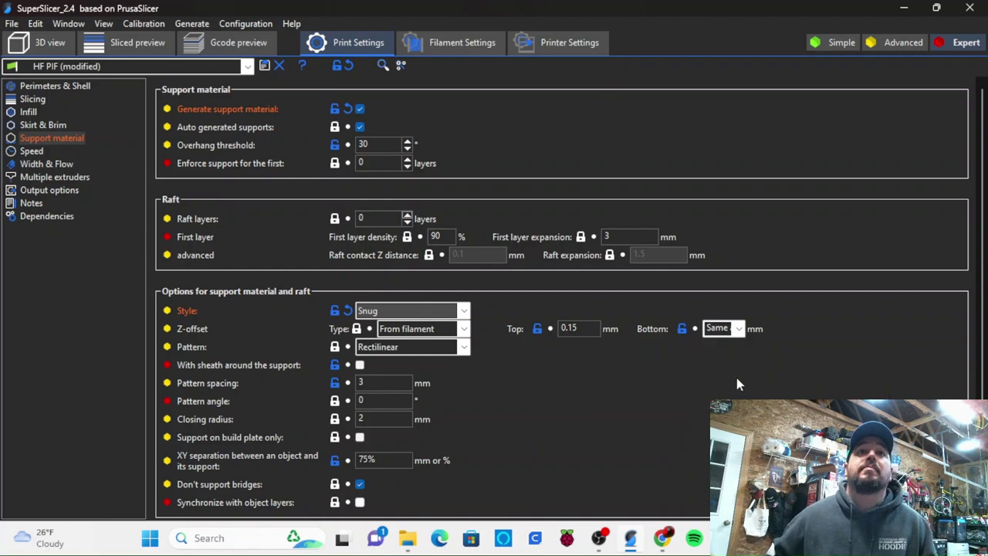
pyautogui.moveTo(735, 386)
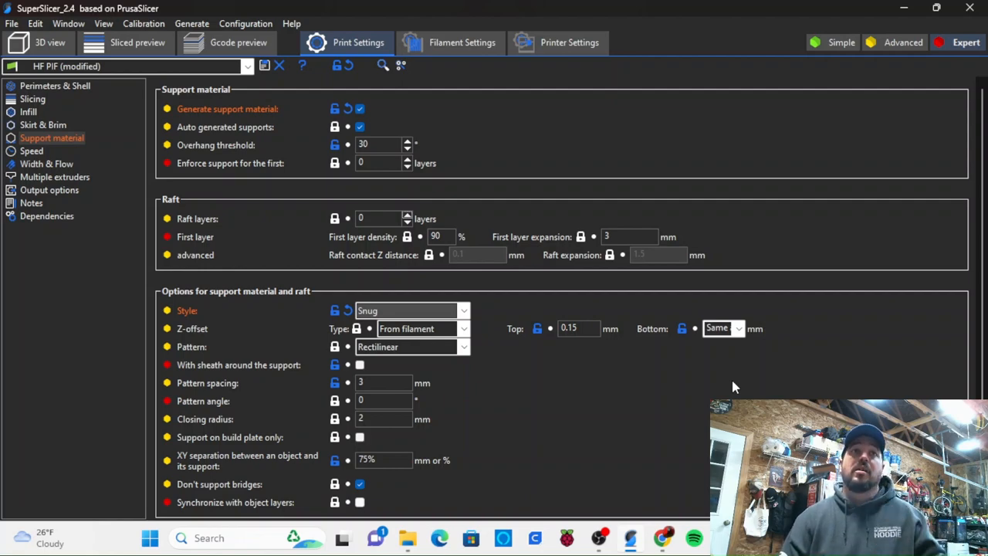
pyautogui.moveTo(627, 353)
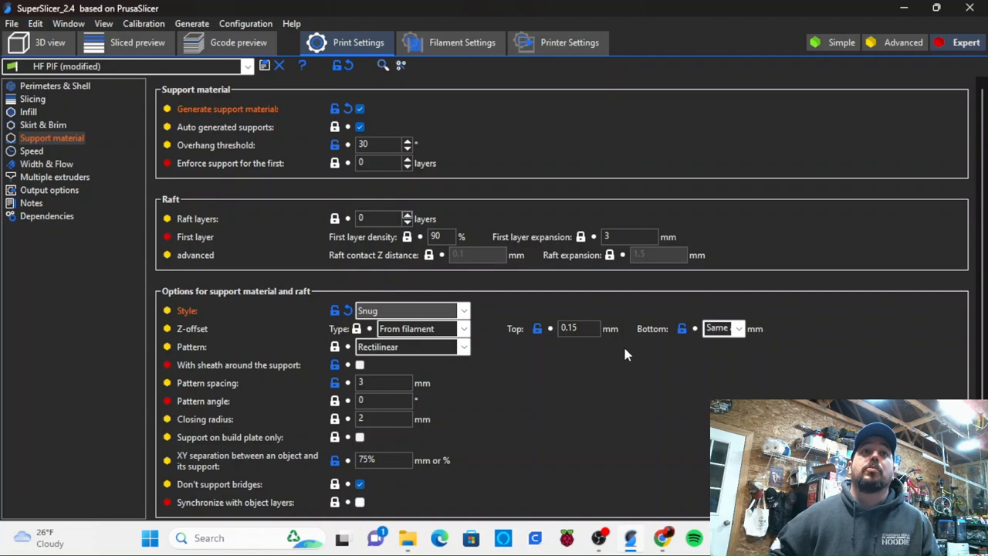
pyautogui.click(466, 346)
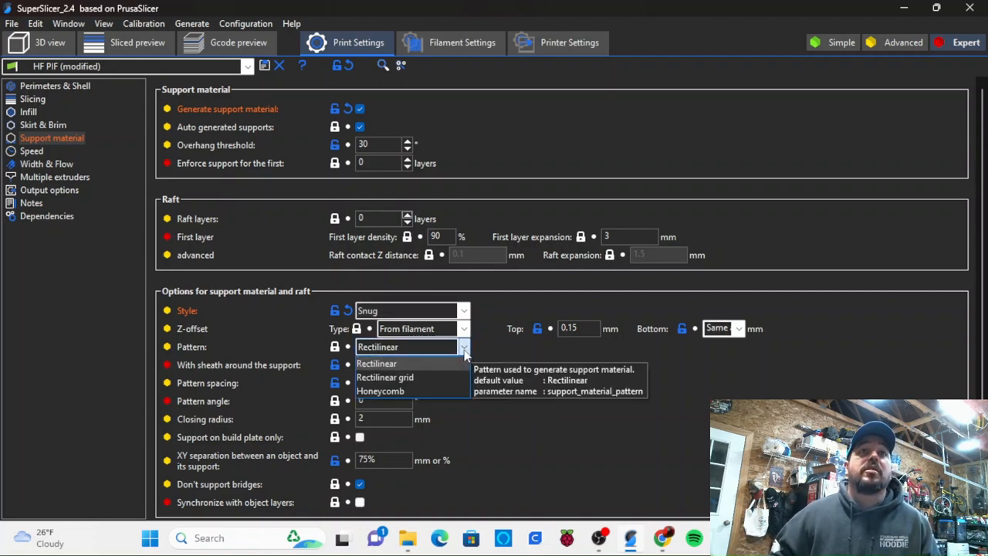
pyautogui.click(377, 364)
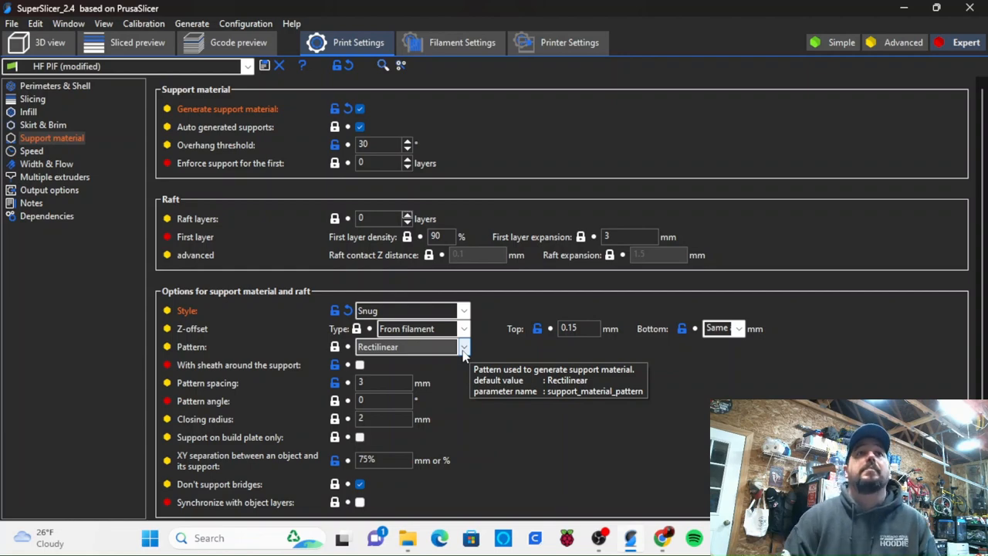
pyautogui.moveTo(460, 401)
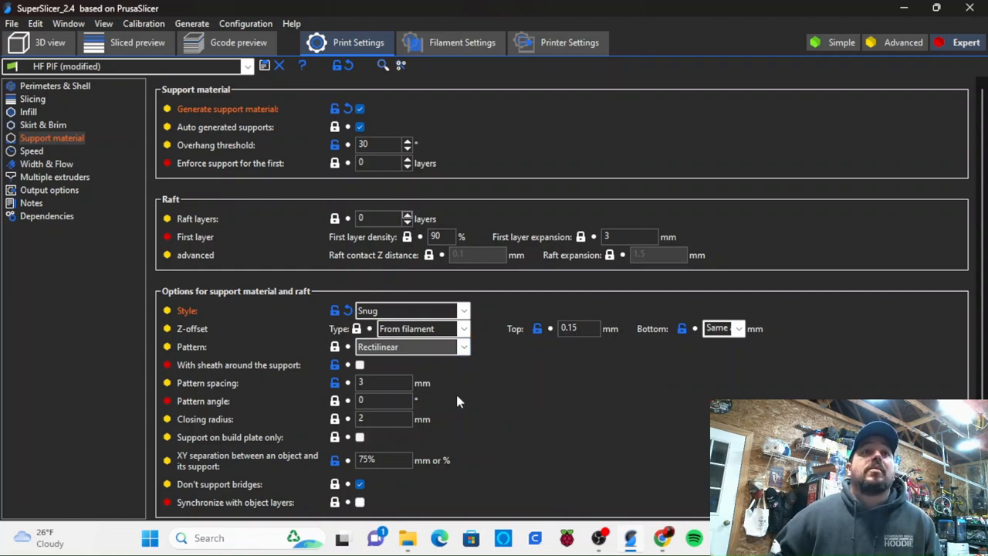
pyautogui.moveTo(383, 383)
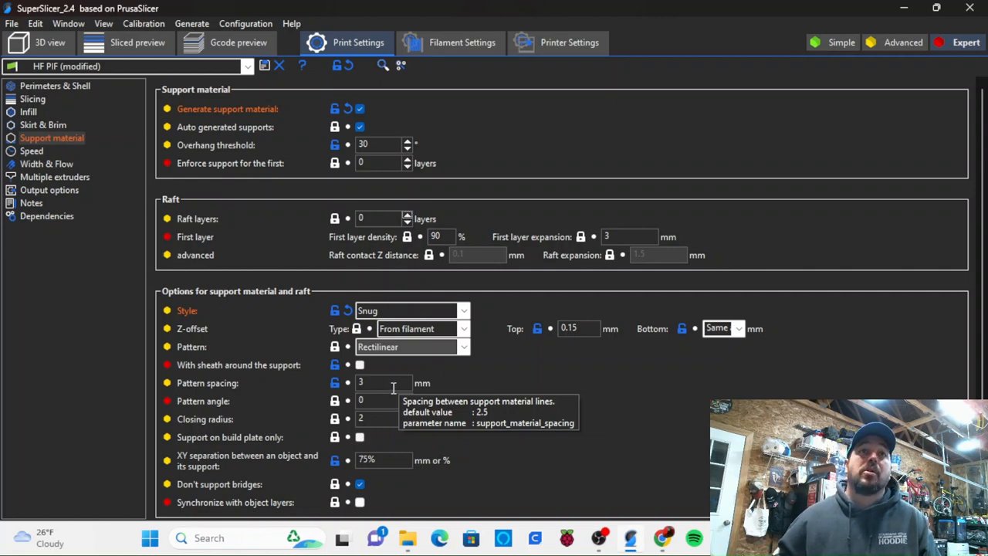
pyautogui.moveTo(551, 388)
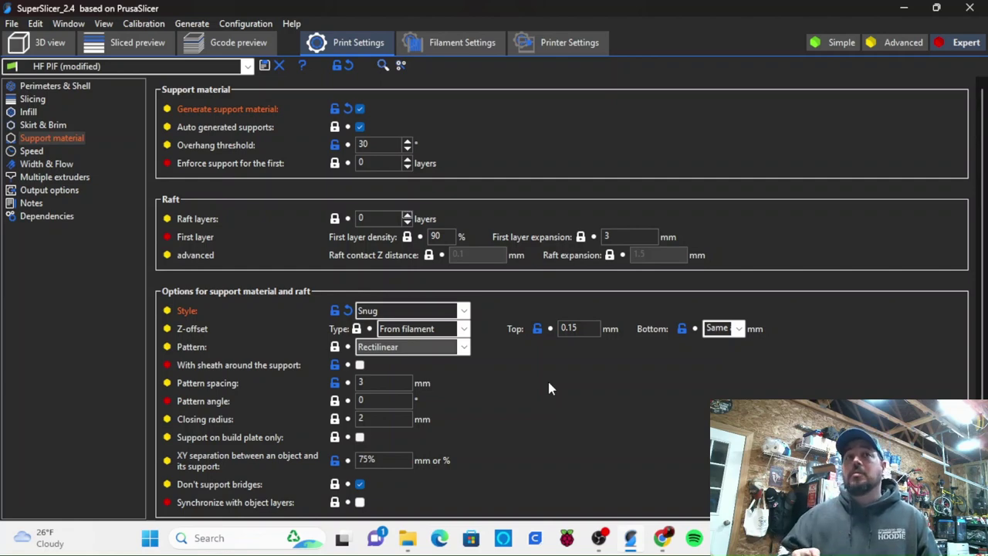
pyautogui.moveTo(488, 377)
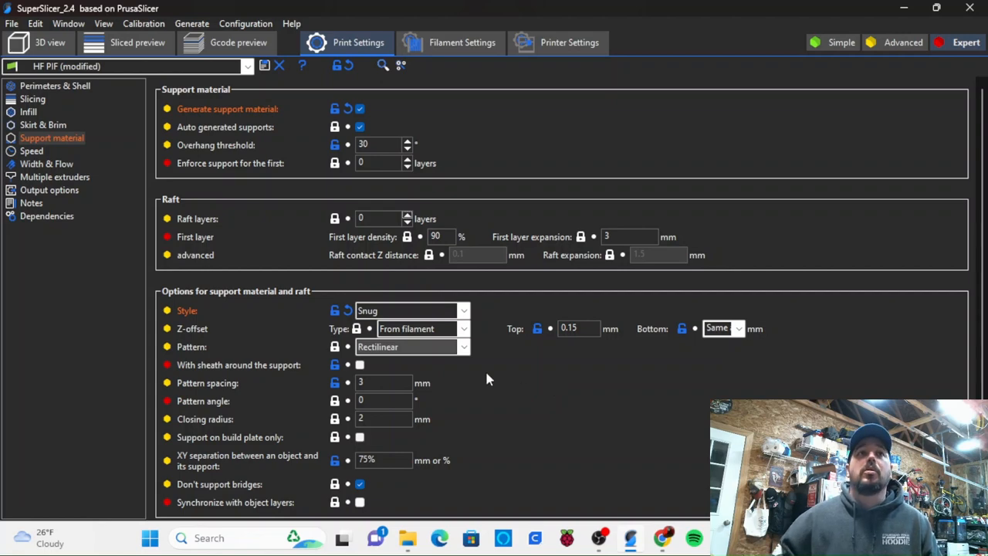
pyautogui.moveTo(397, 383)
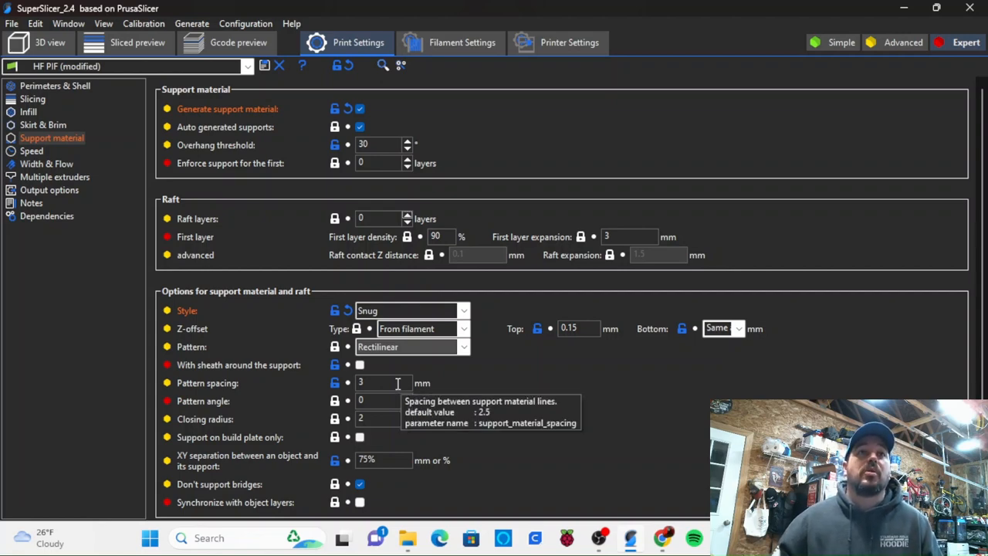
pyautogui.moveTo(472, 394)
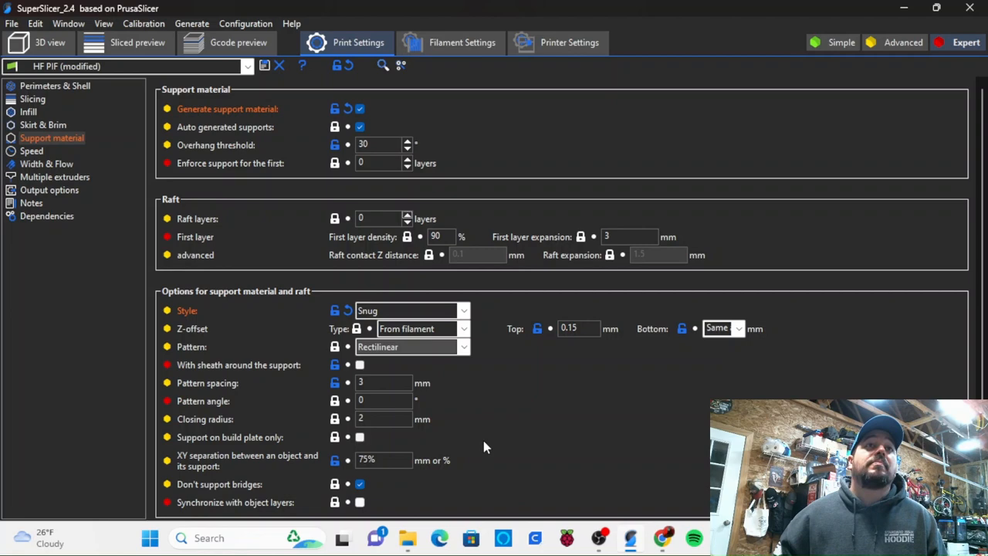
pyautogui.moveTo(419, 428)
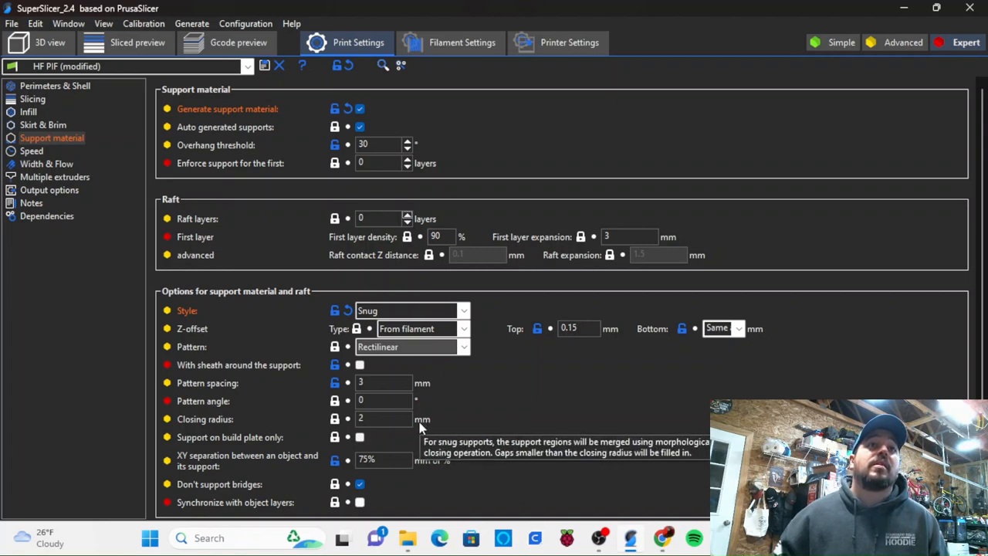
pyautogui.moveTo(392, 463)
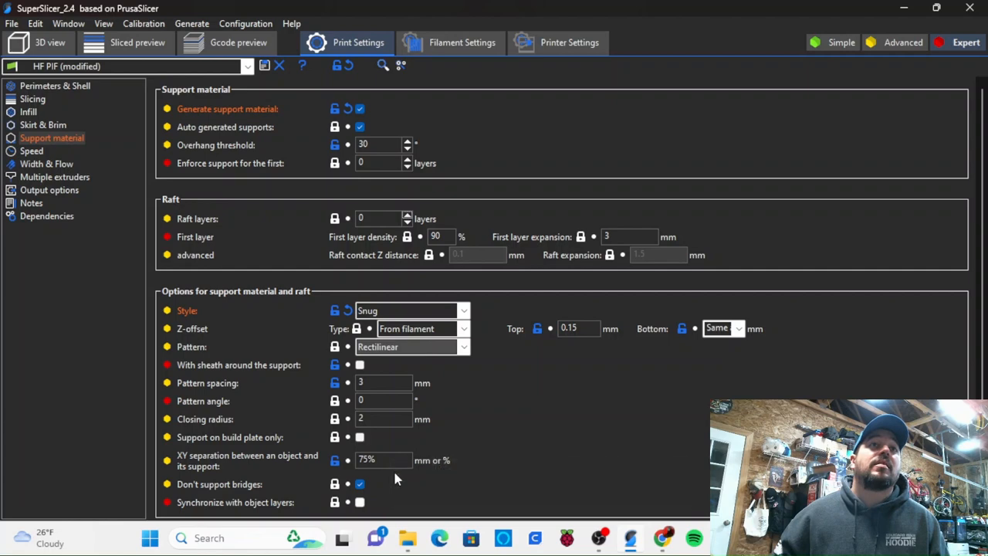
# Scroll down to the support material interface options section
pyautogui.scroll(-3)
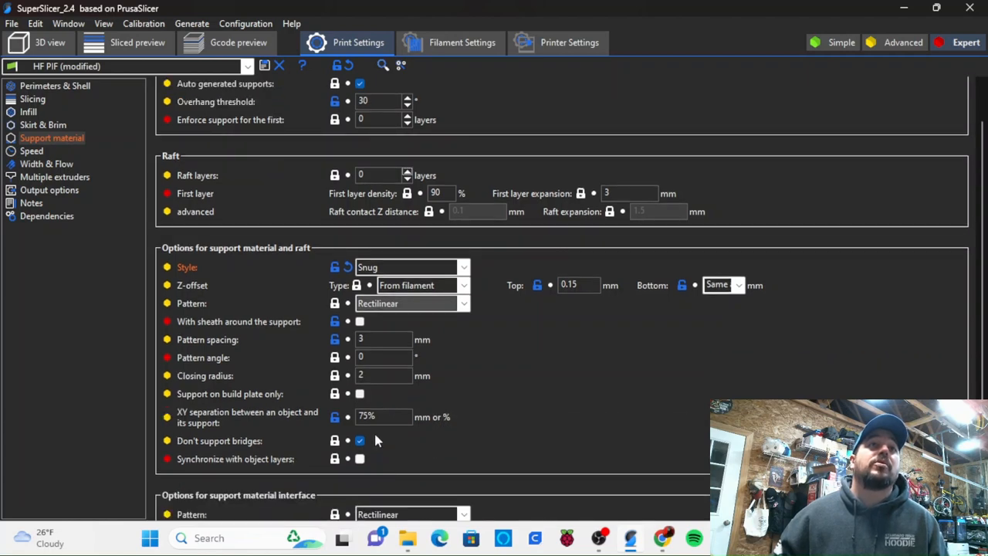
pyautogui.moveTo(380, 436)
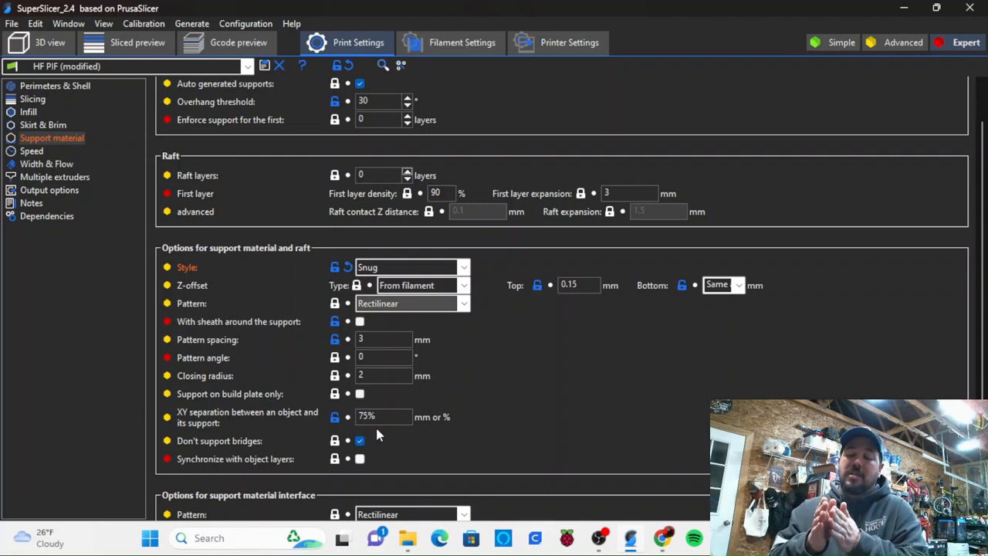
pyautogui.moveTo(353, 445)
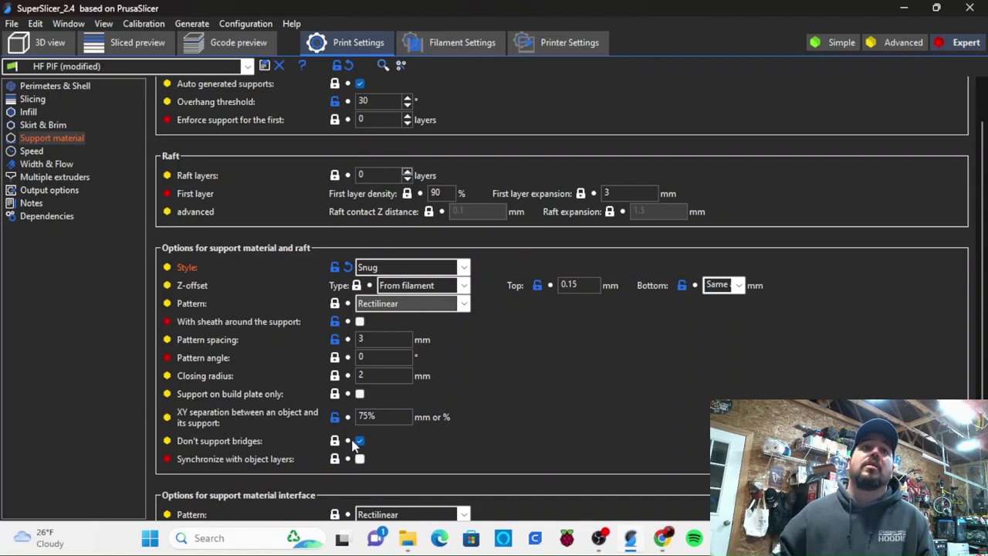
pyautogui.scroll(-3)
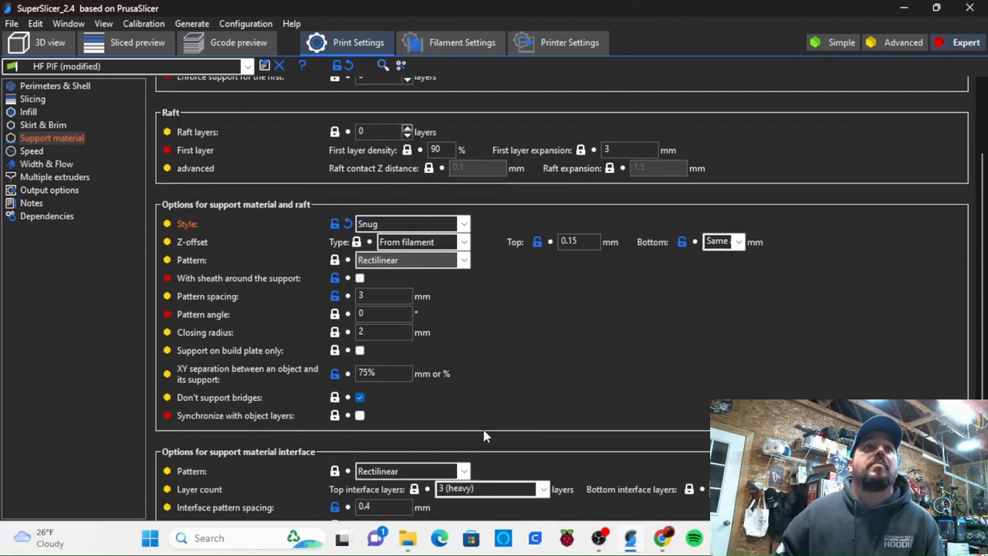
pyautogui.scroll(-3)
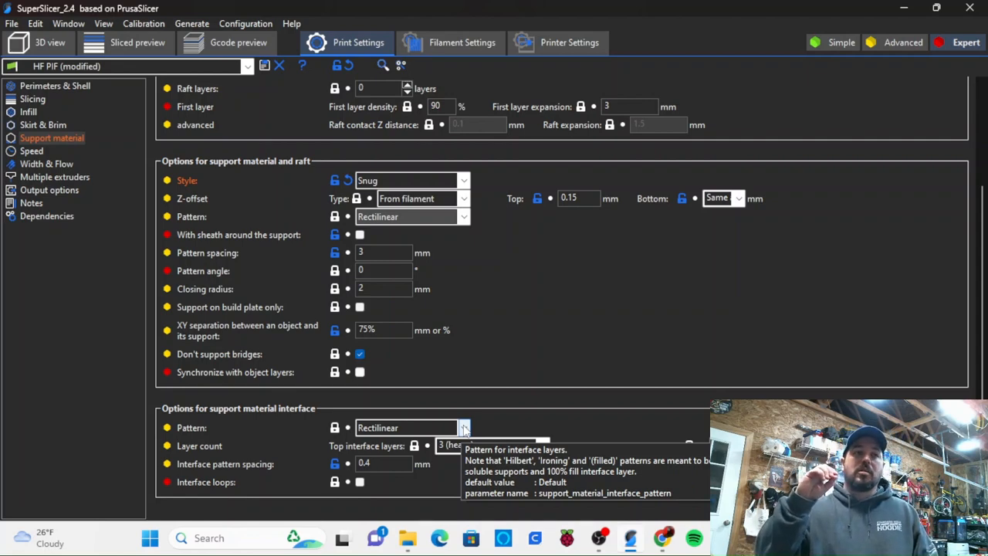
pyautogui.moveTo(624, 407)
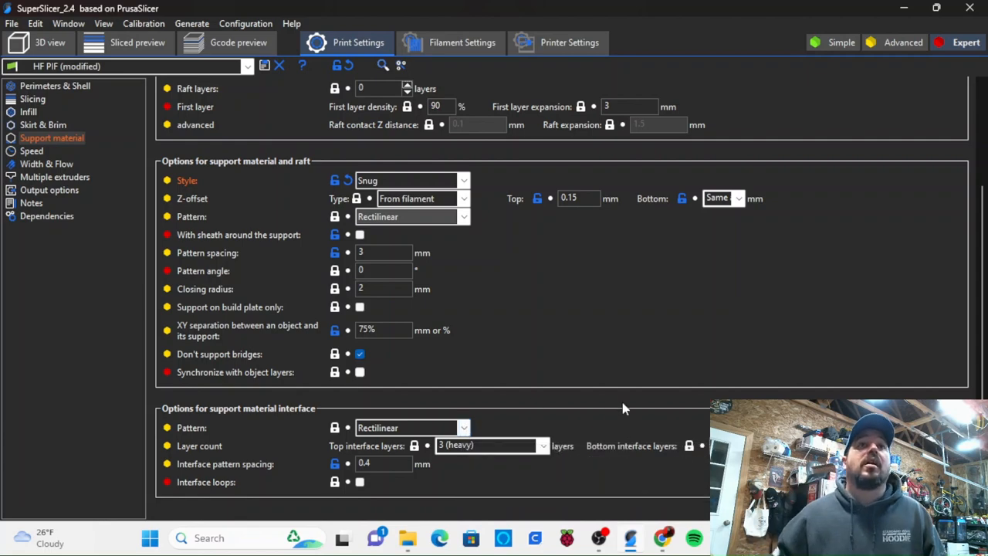
pyautogui.moveTo(543, 445)
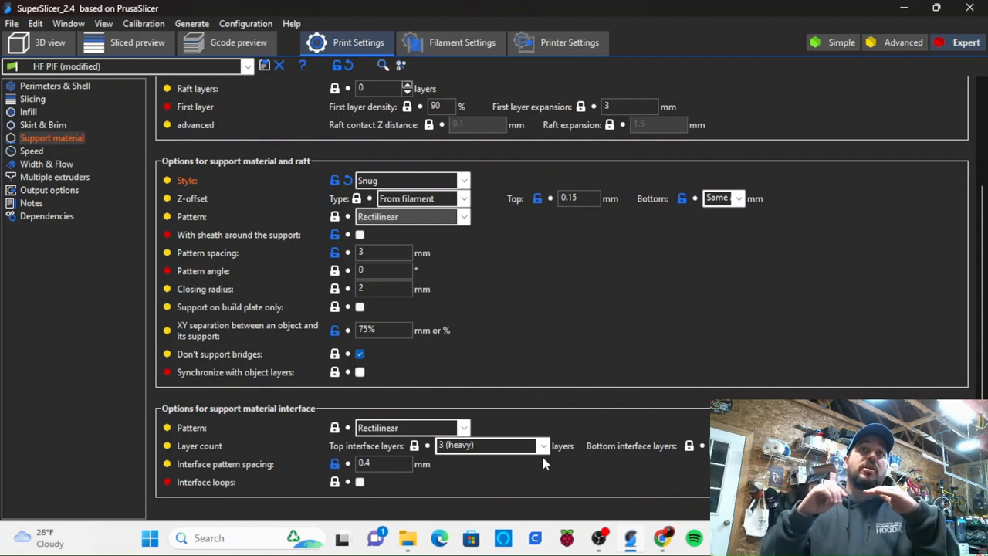
pyautogui.moveTo(452, 482)
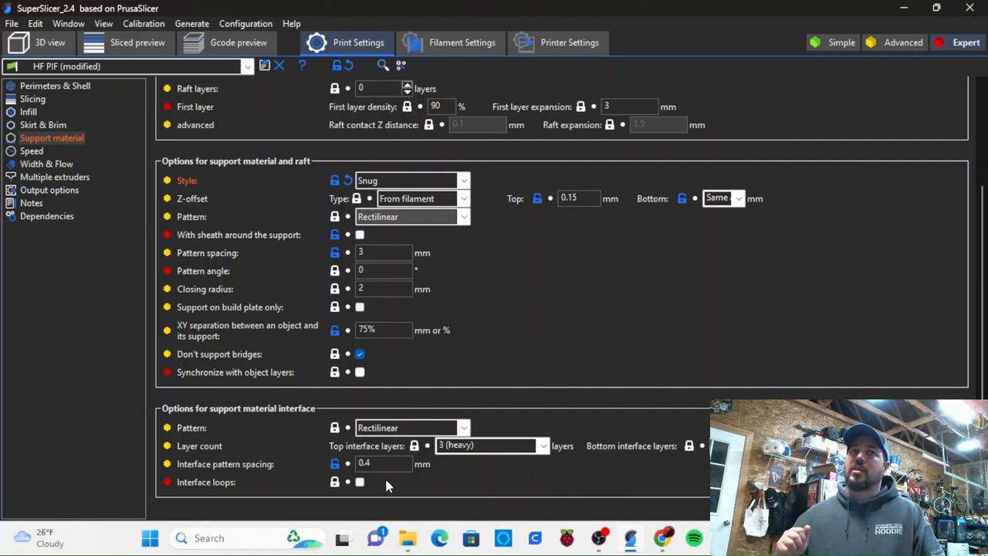
pyautogui.moveTo(395, 463)
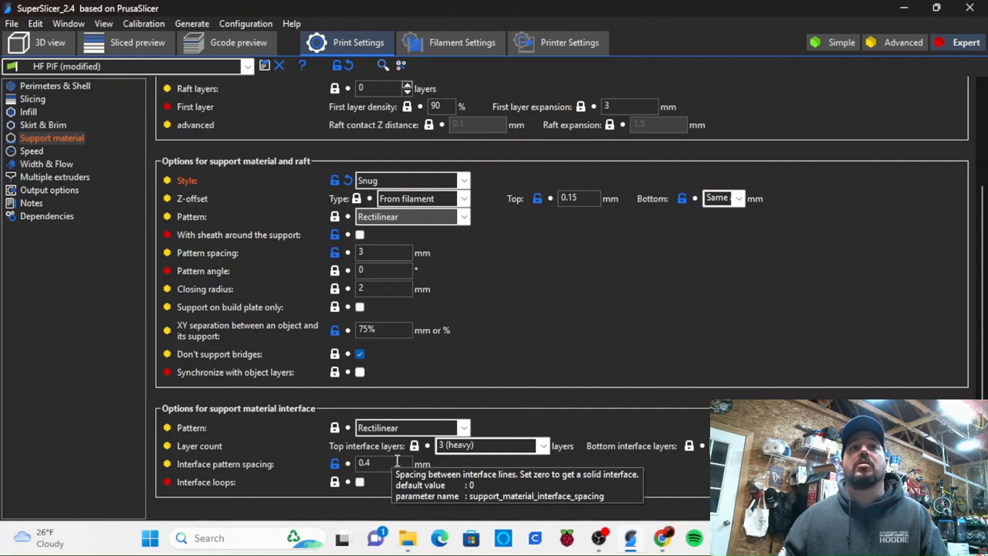
pyautogui.moveTo(466, 491)
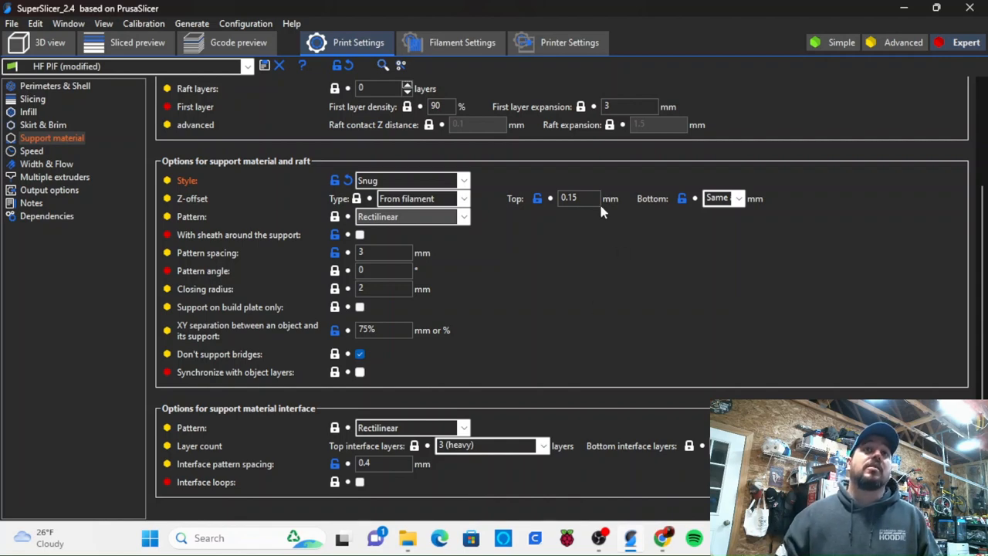
pyautogui.moveTo(579, 197)
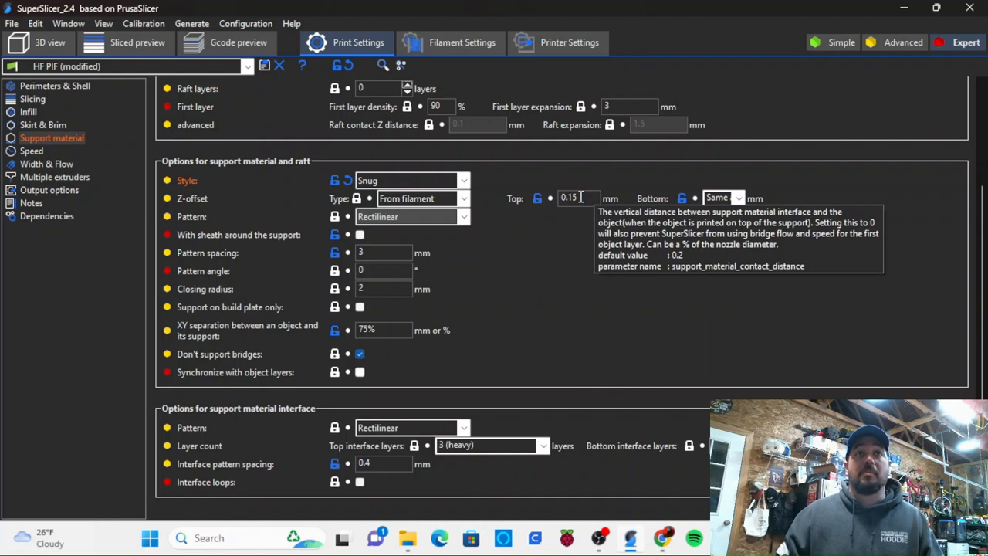
pyautogui.moveTo(567, 340)
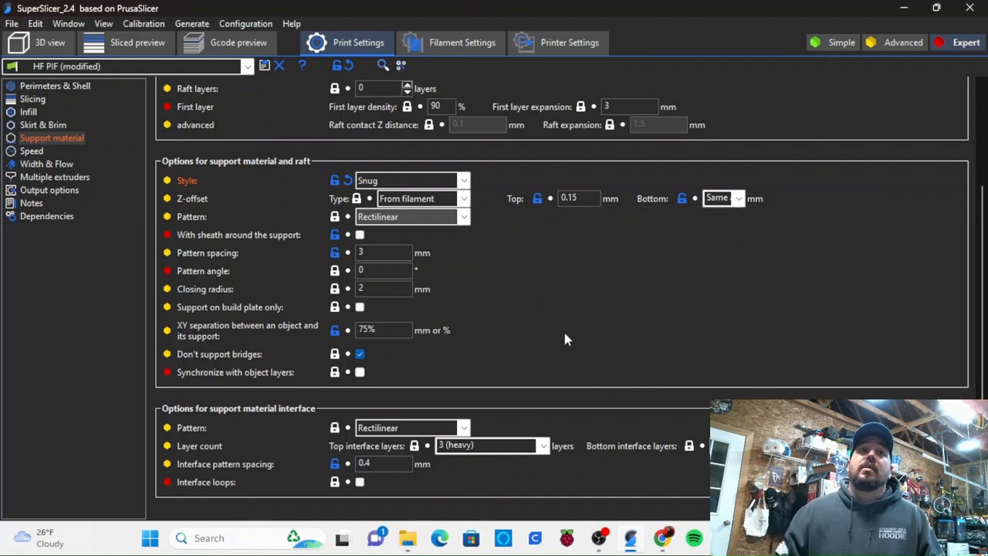
pyautogui.moveTo(568, 357)
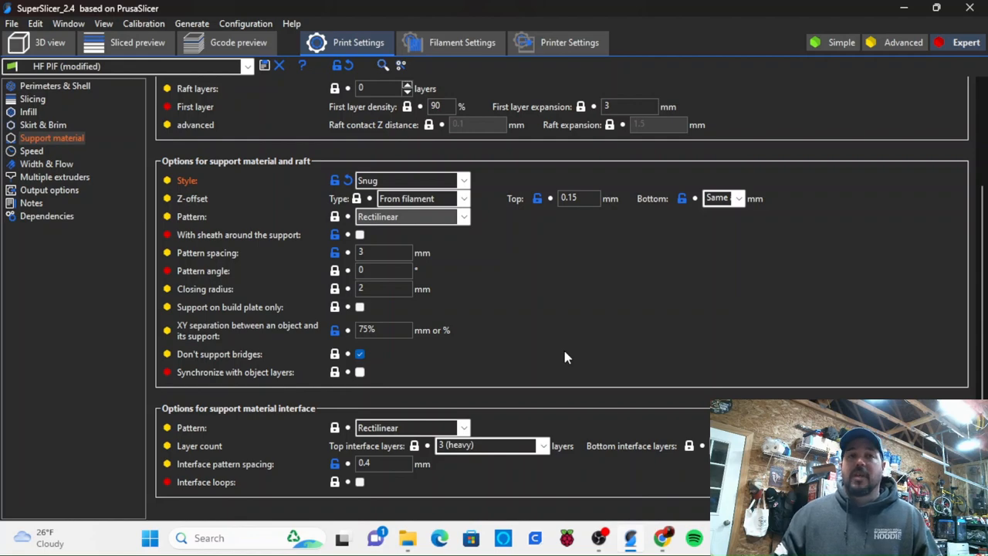
pyautogui.moveTo(548, 357)
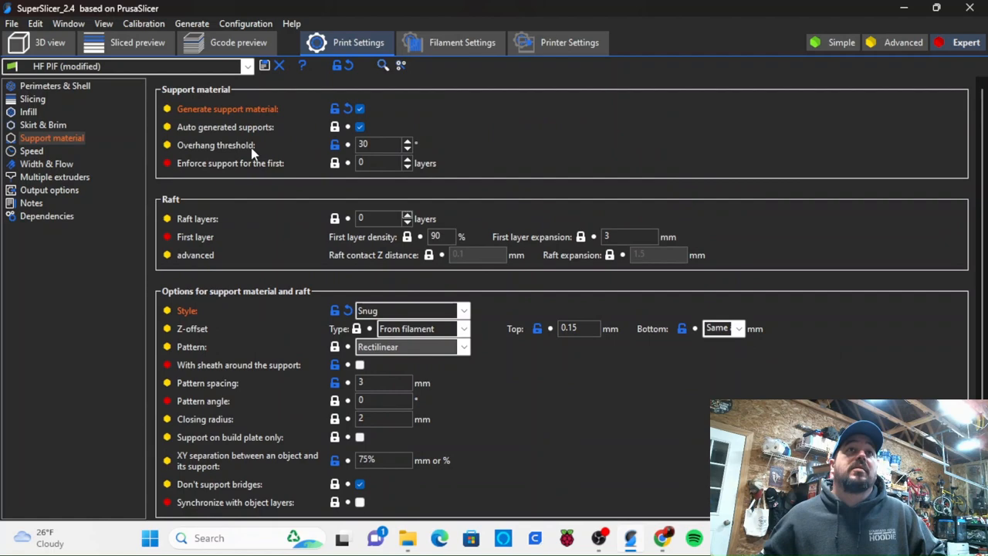
pyautogui.moveTo(420, 164)
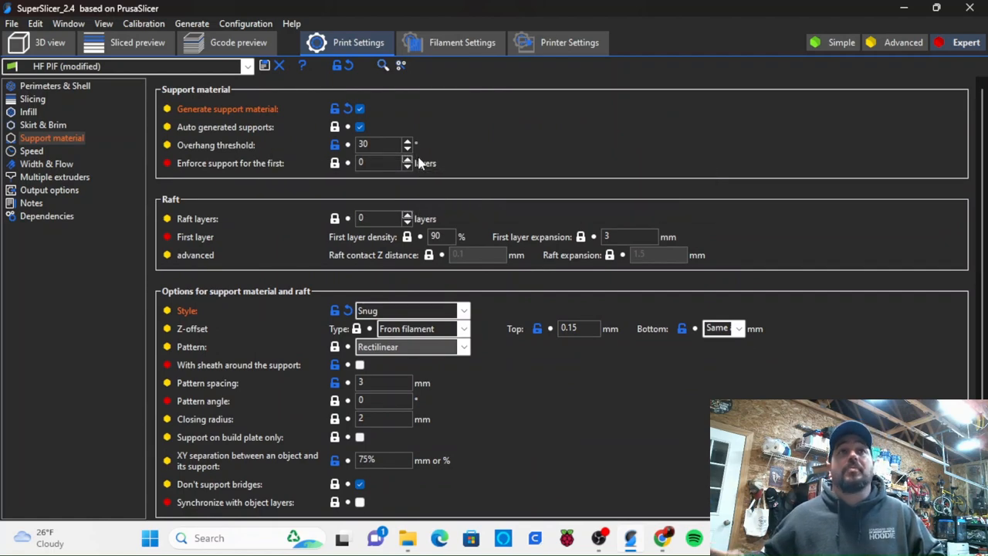
pyautogui.moveTo(445, 157)
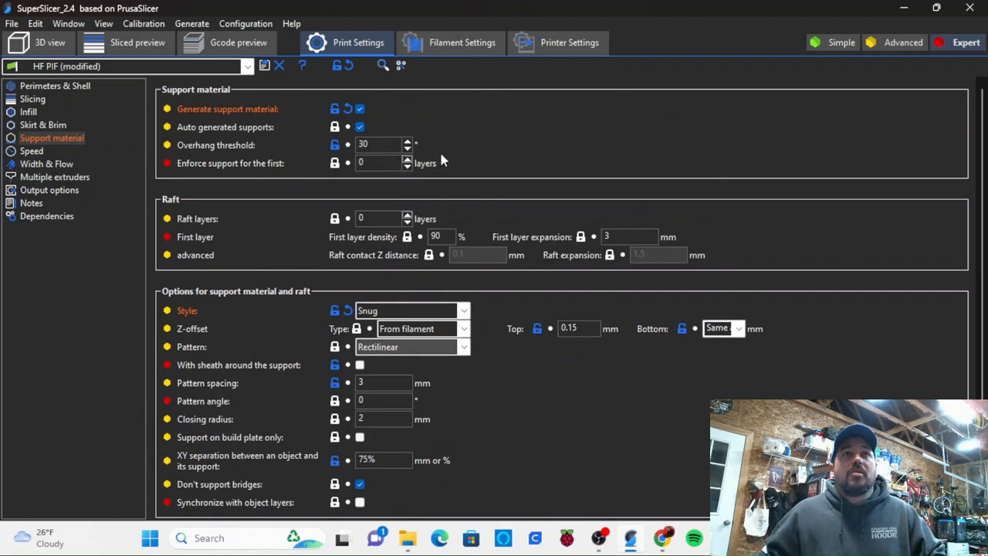